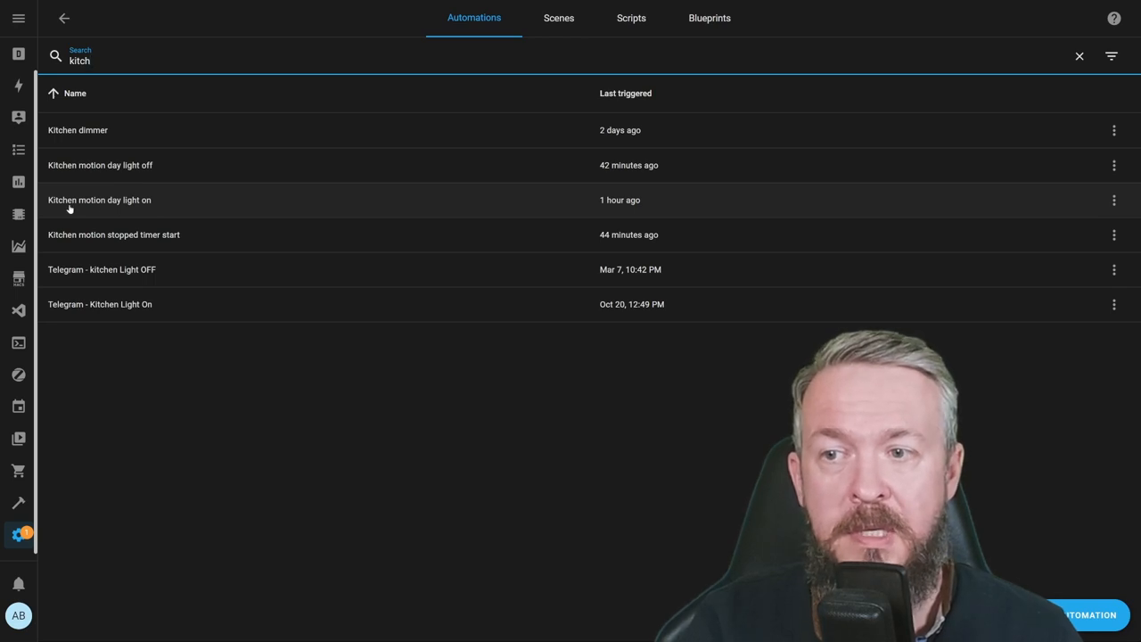
Open 'Kitchen motion day light on' and expand its Timer: Cancel action.
left_click(100, 199)
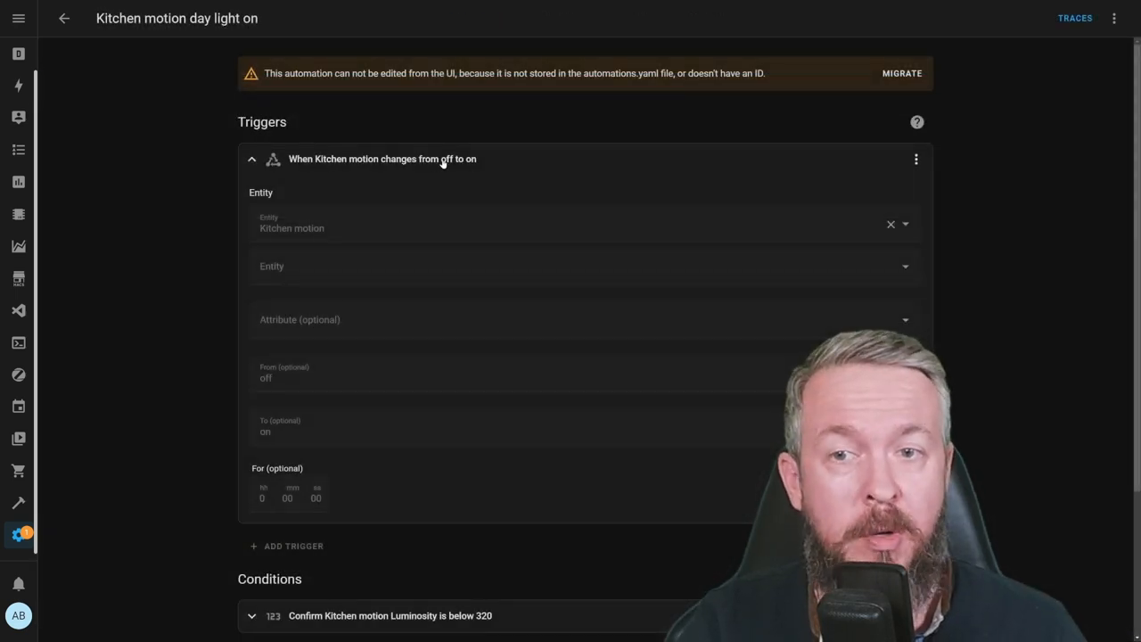
mouse_move(476, 170)
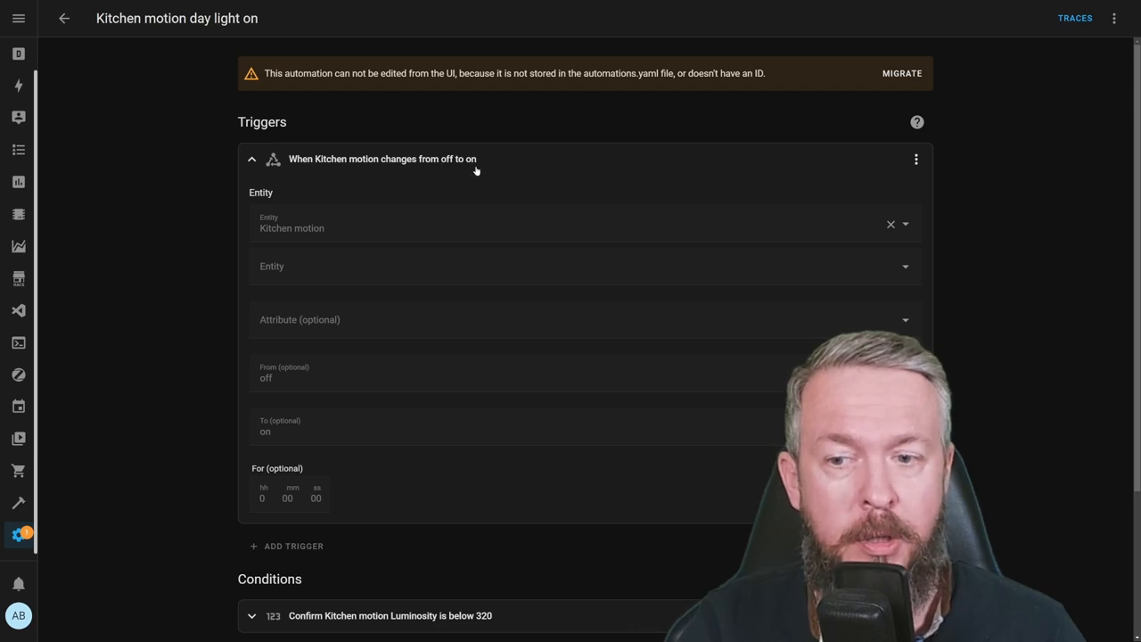
mouse_move(280, 517)
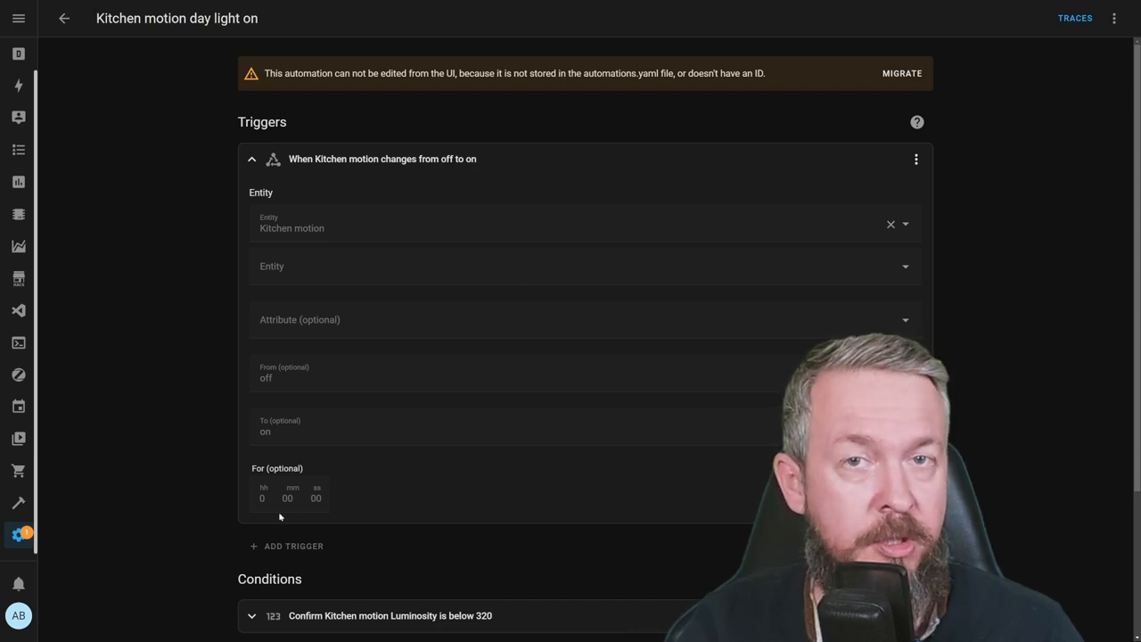
left_click(251, 159)
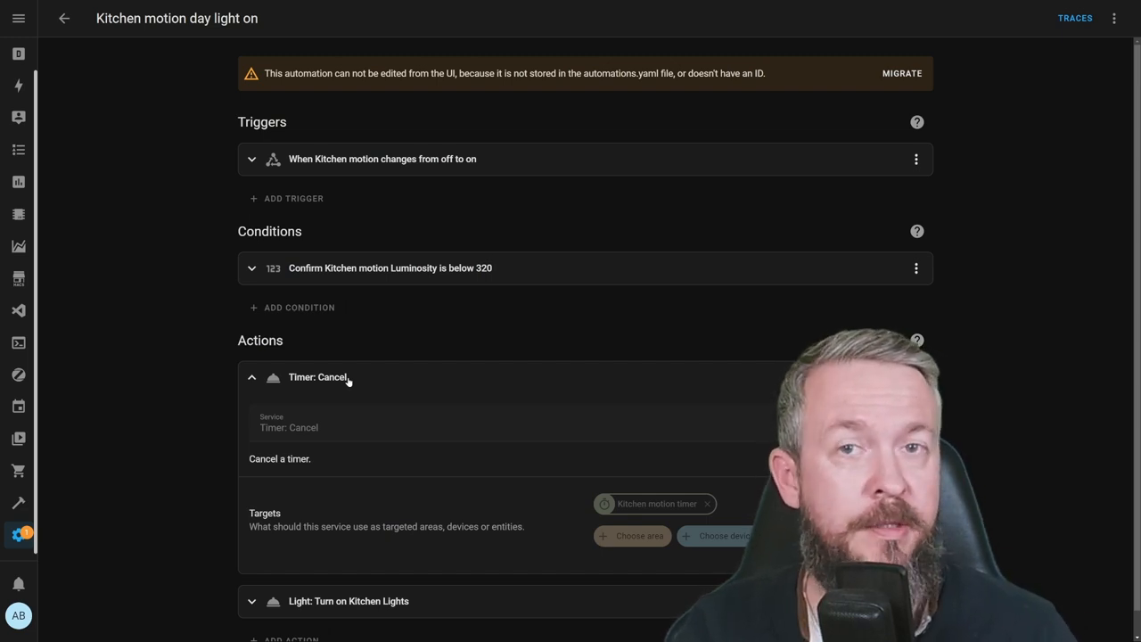
Scroll the Kitchen Lights turn-on options to the checked Brightness value, then go back.
scroll("down", 3)
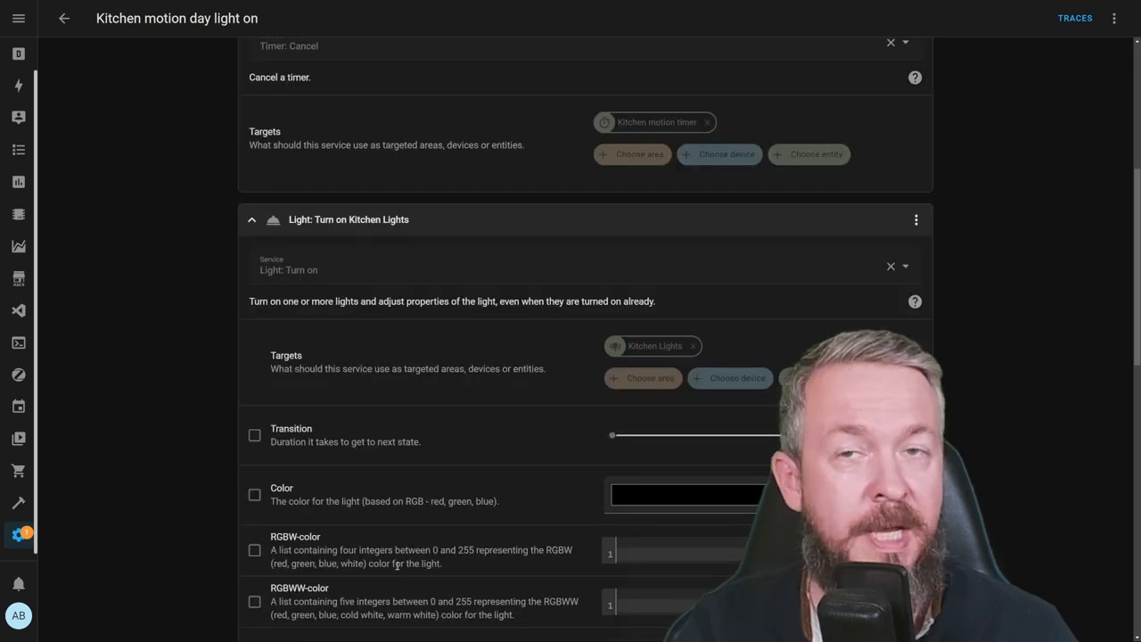
mouse_move(455, 243)
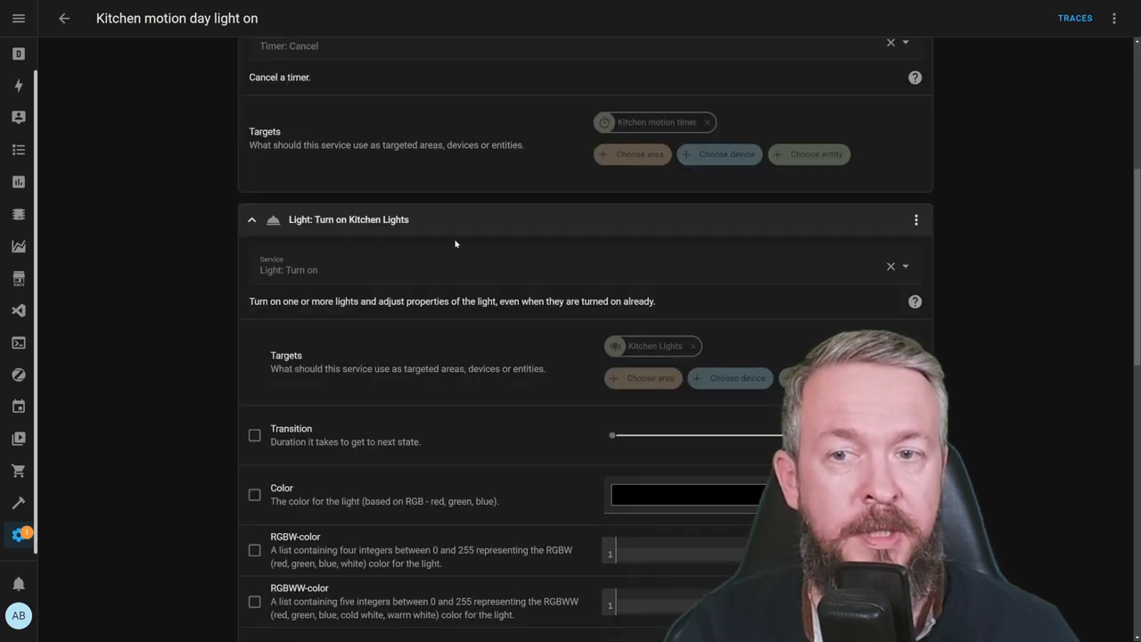
scroll("down", 3)
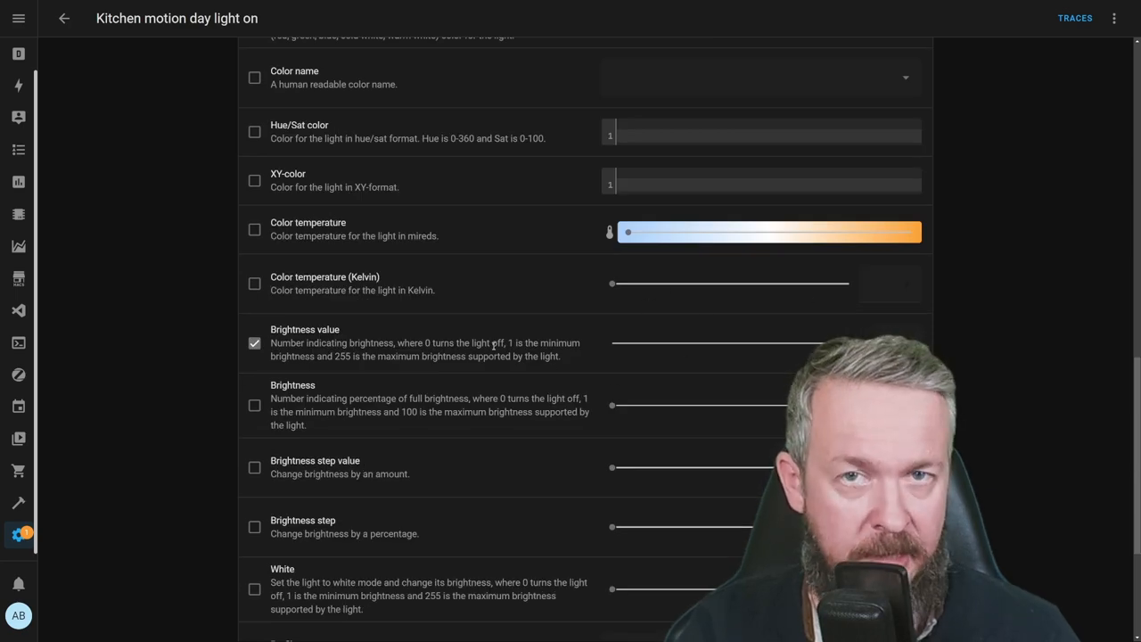
left_click(63, 18)
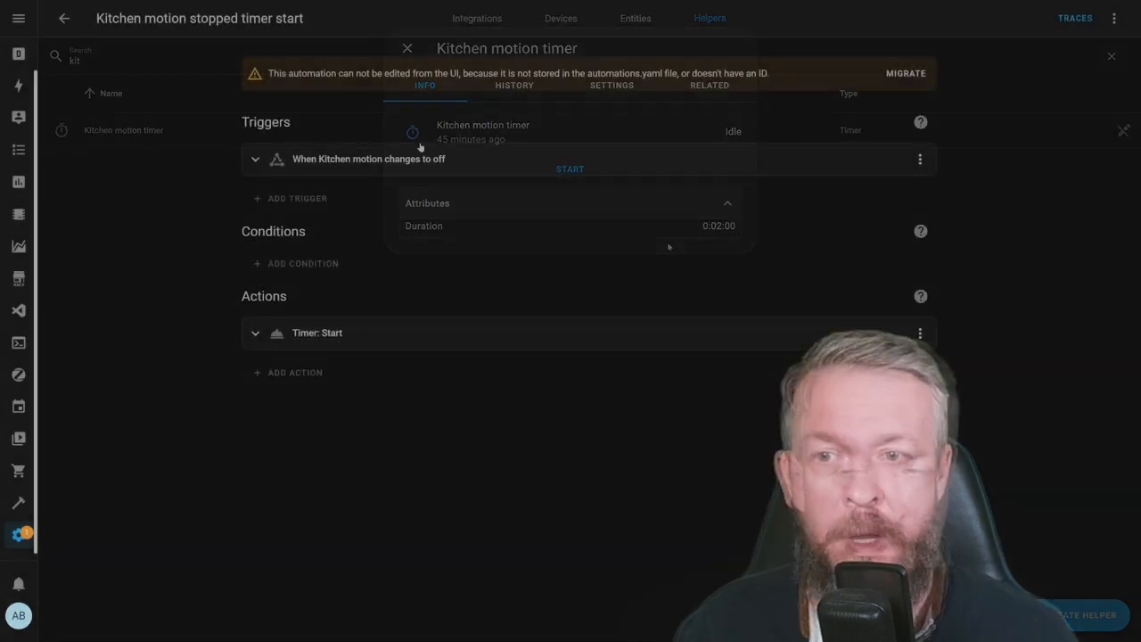
Expand and scroll through the 'Kitchen motion changes to off' trigger details.
left_click(406, 48)
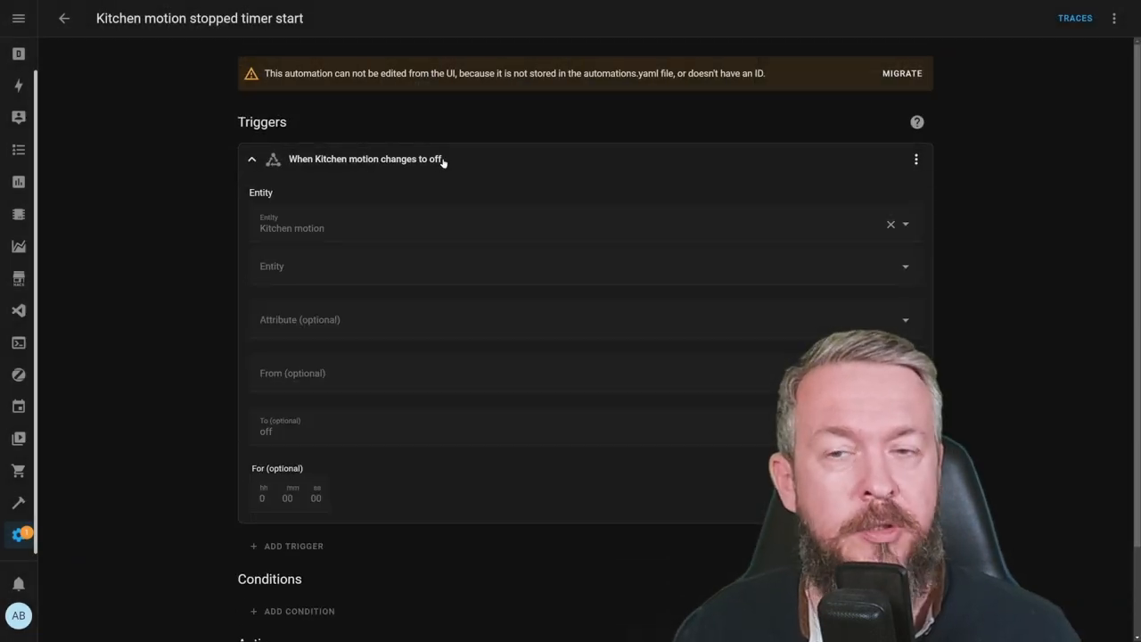
scroll("down", 3)
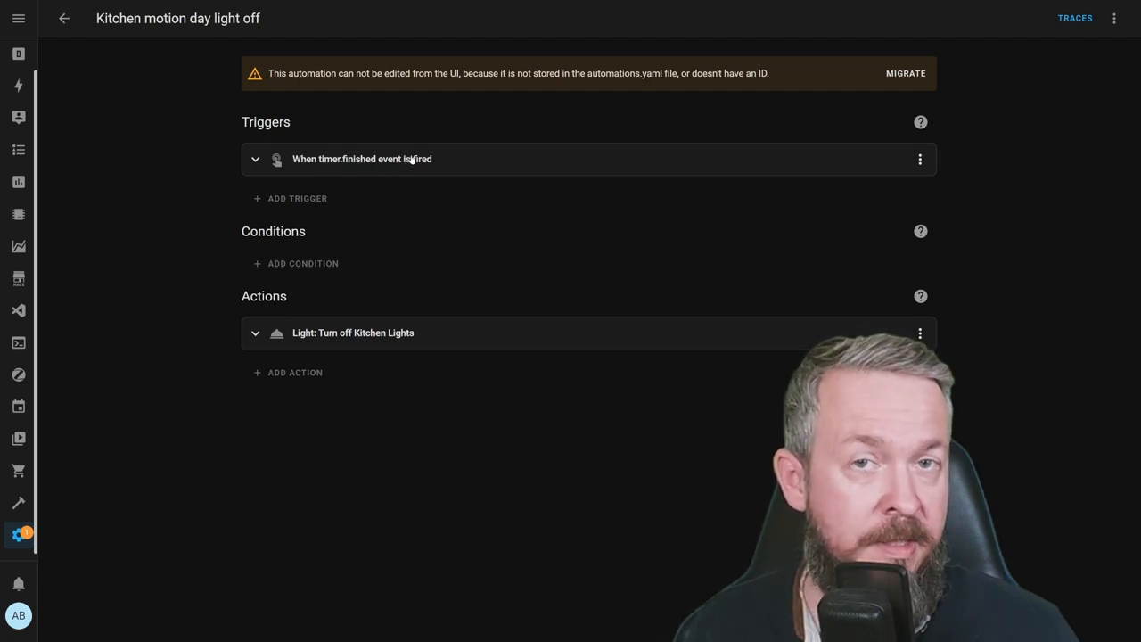
mouse_move(408, 332)
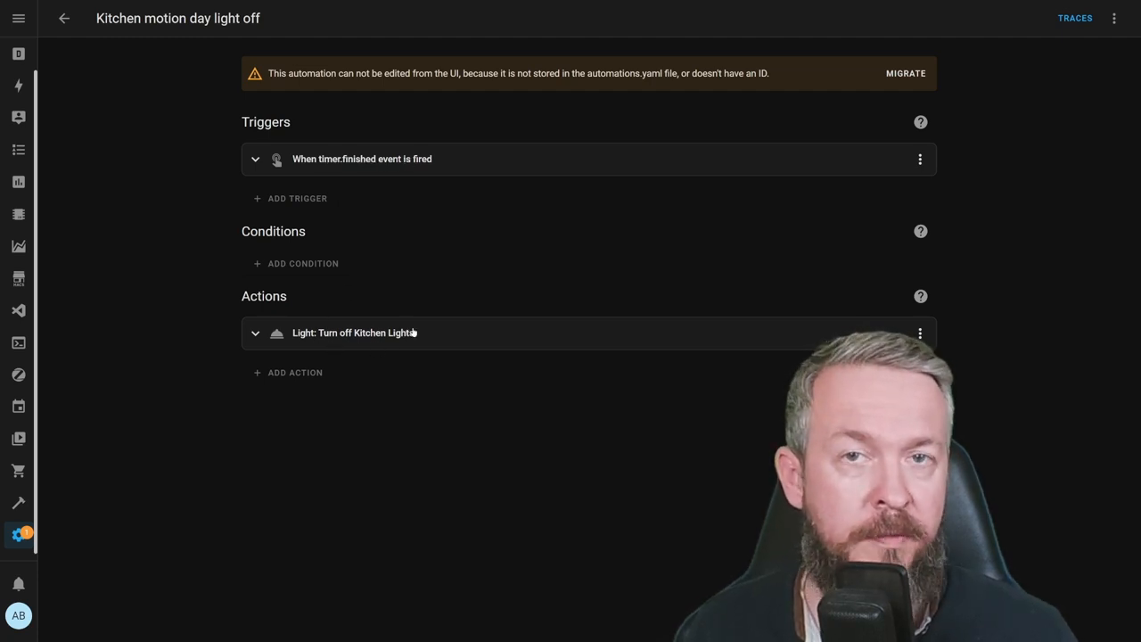
Leave the Kitchen motion day light off automation for the automations list.
left_click(63, 18)
type("living")
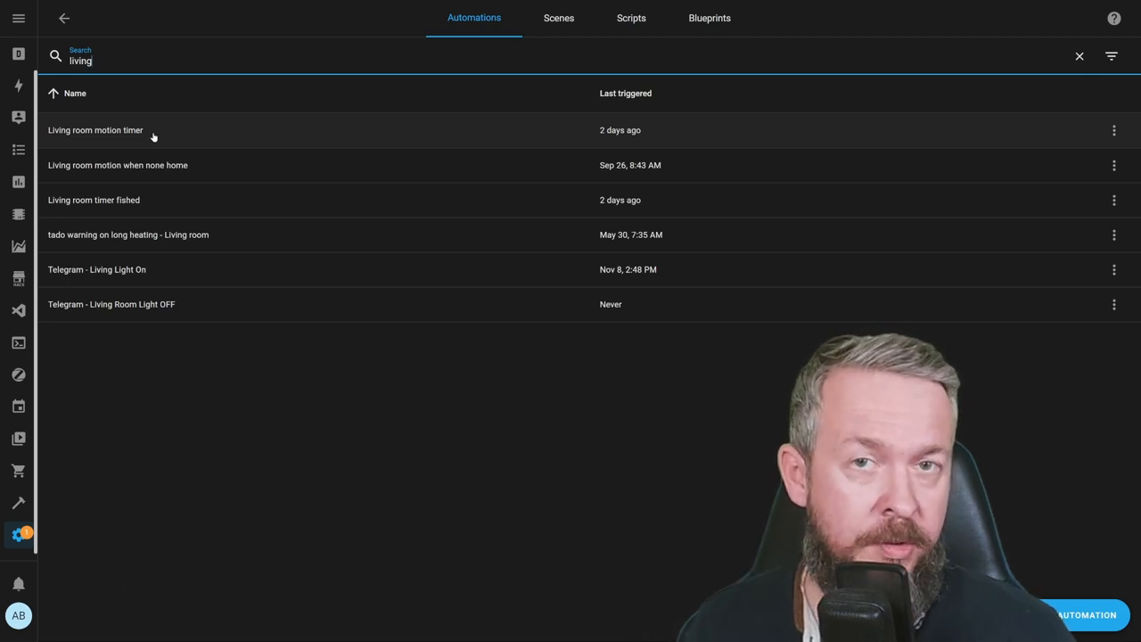
Open 'Living room motion timer' and scroll to its 12:00 AM–6:00 AM time condition.
left_click(95, 130)
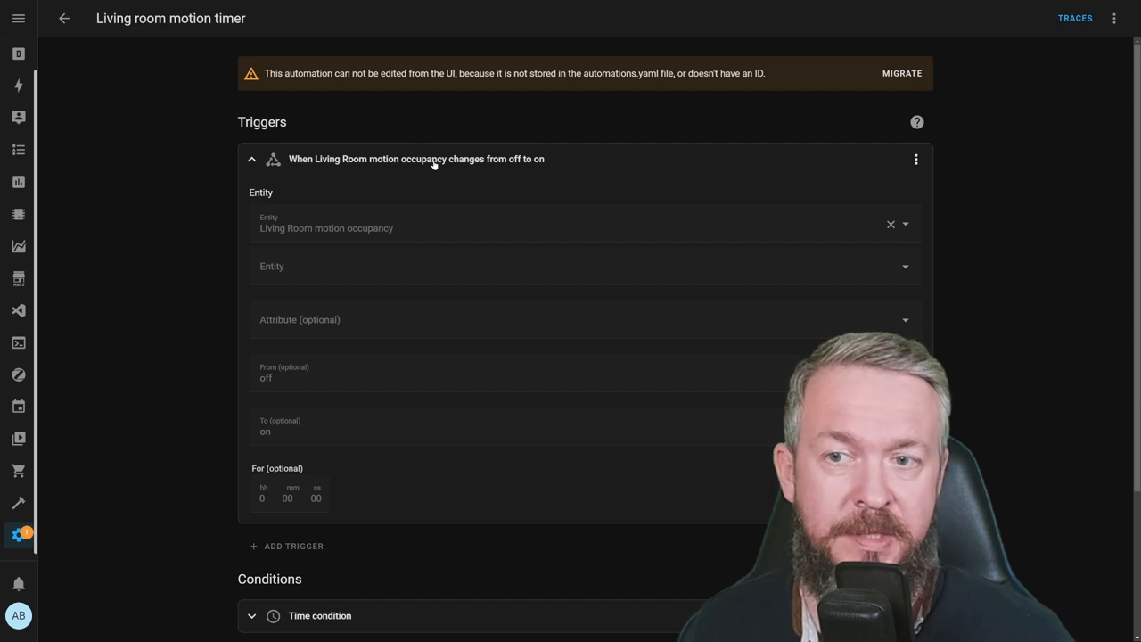
mouse_move(406, 230)
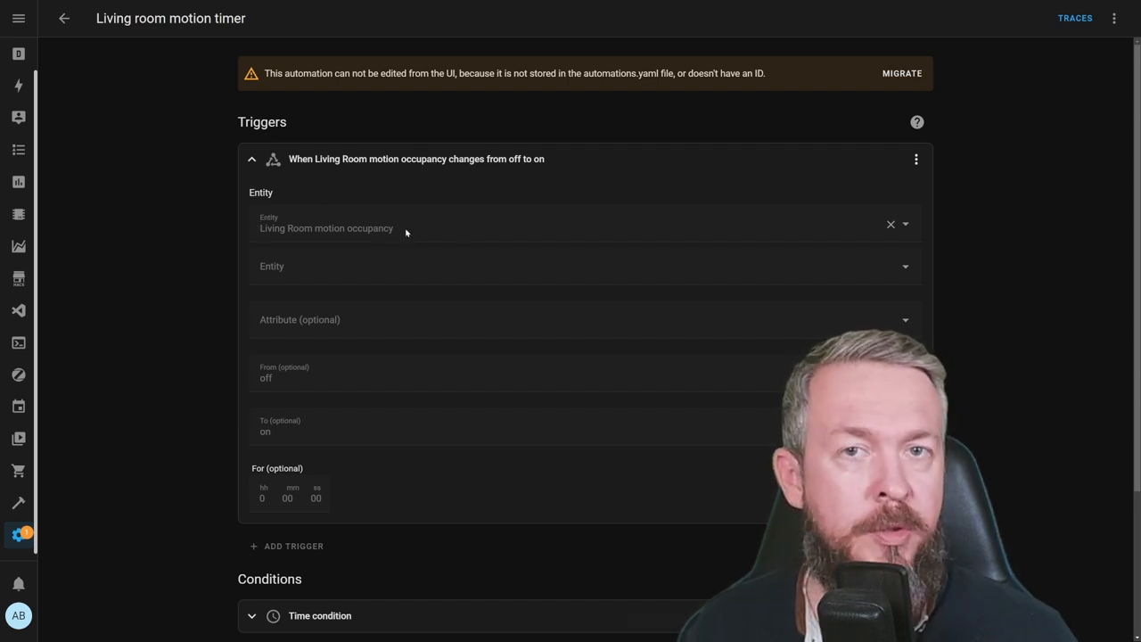
mouse_move(287, 421)
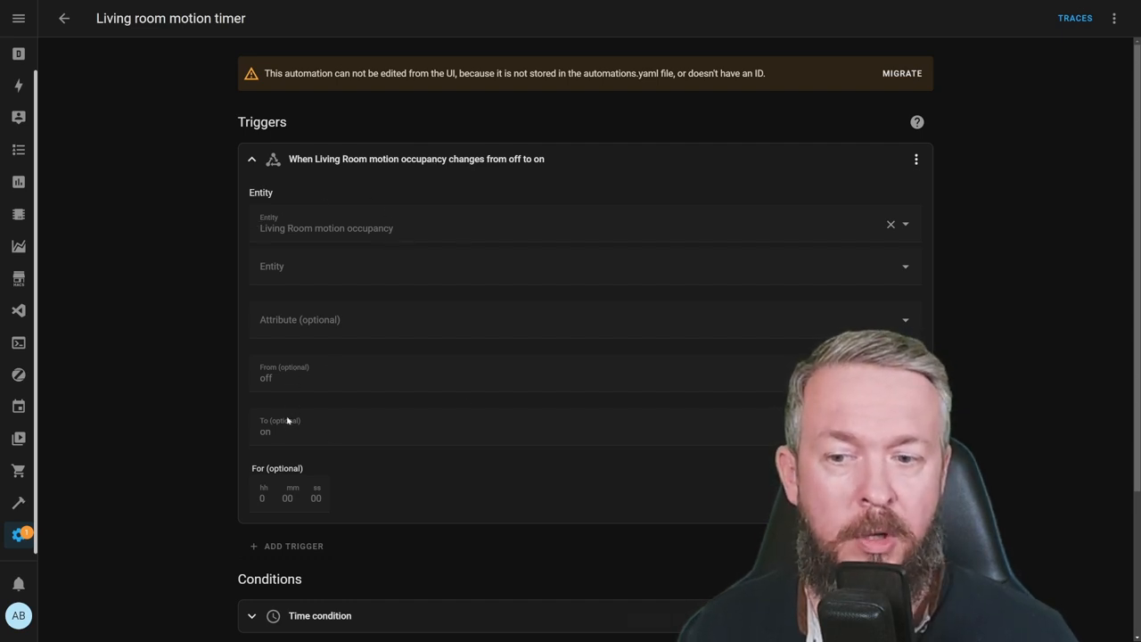
scroll("down", 3)
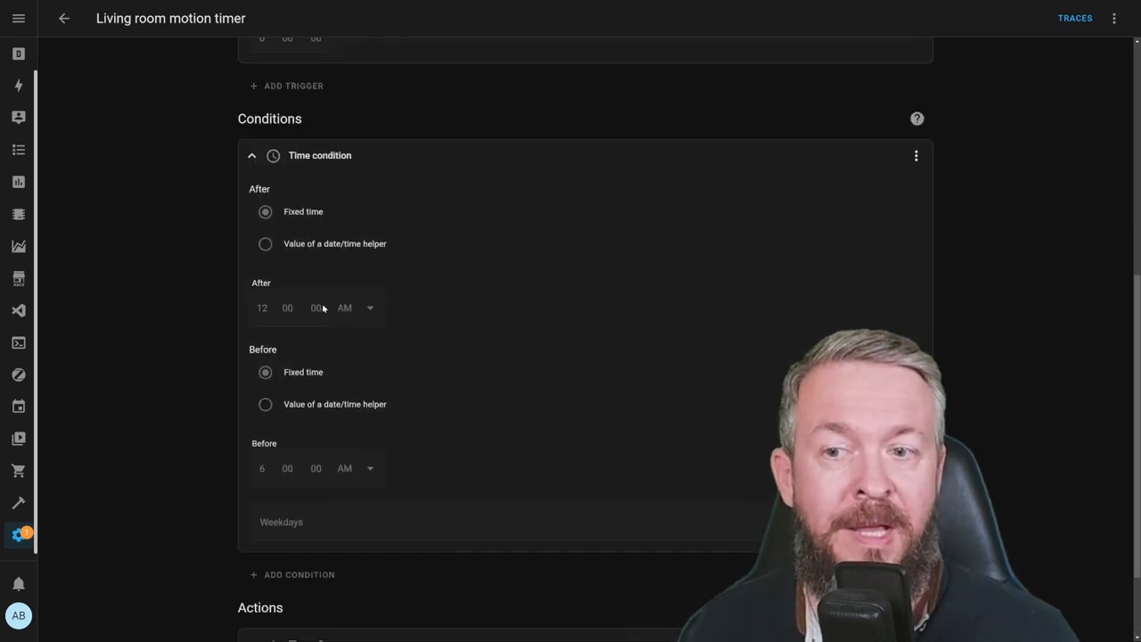
mouse_move(259, 499)
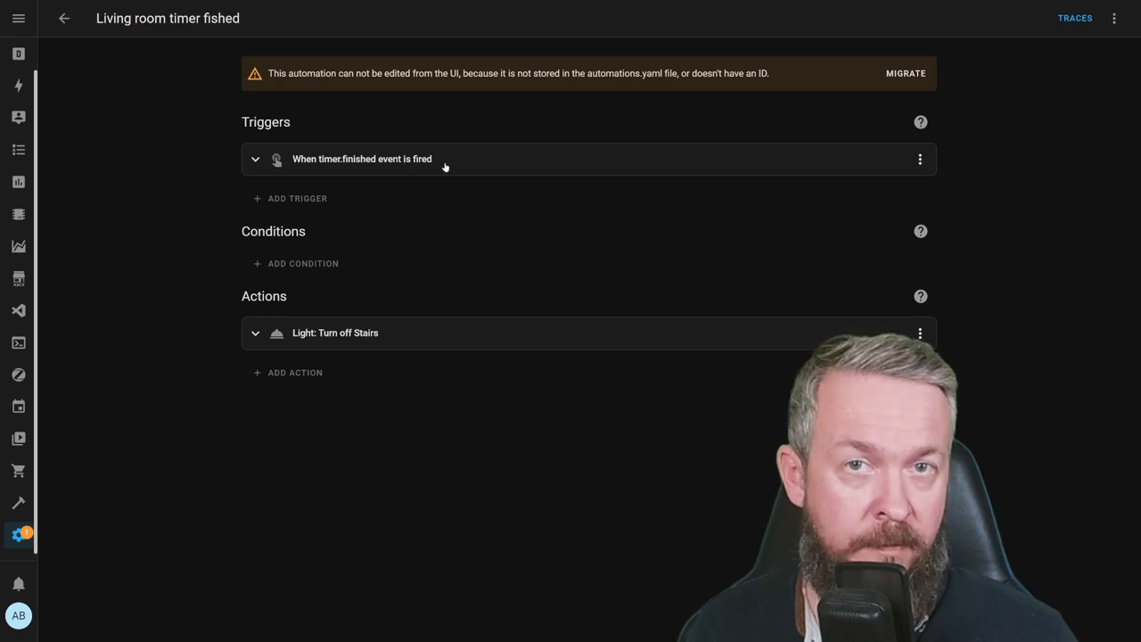
mouse_move(383, 332)
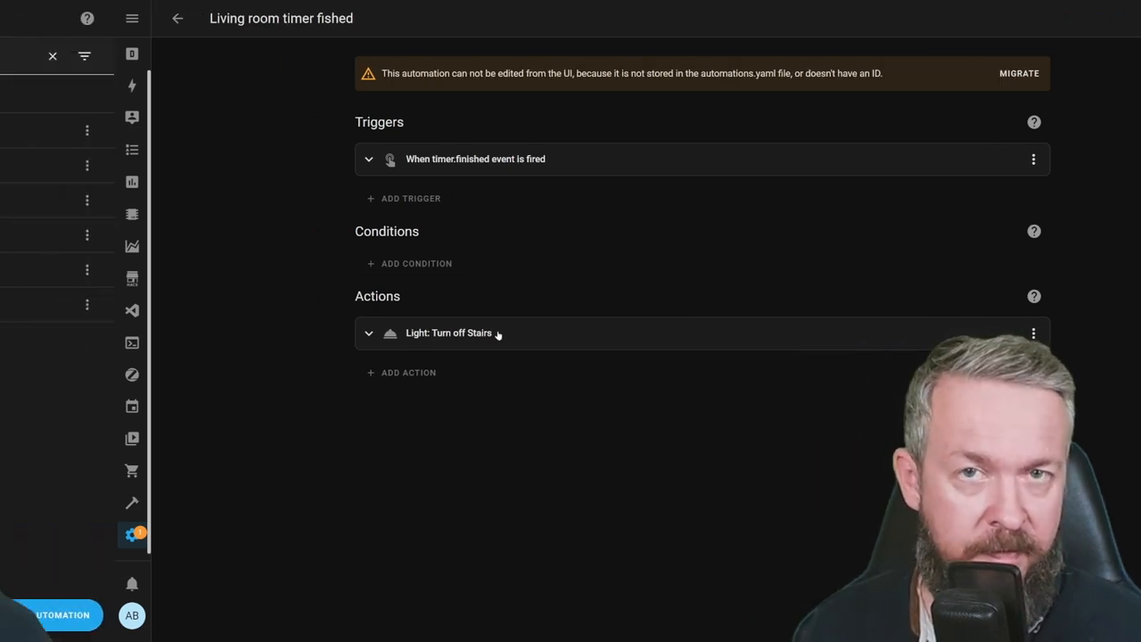
Leave the Living room timer fished automation for the automations list.
left_click(177, 18)
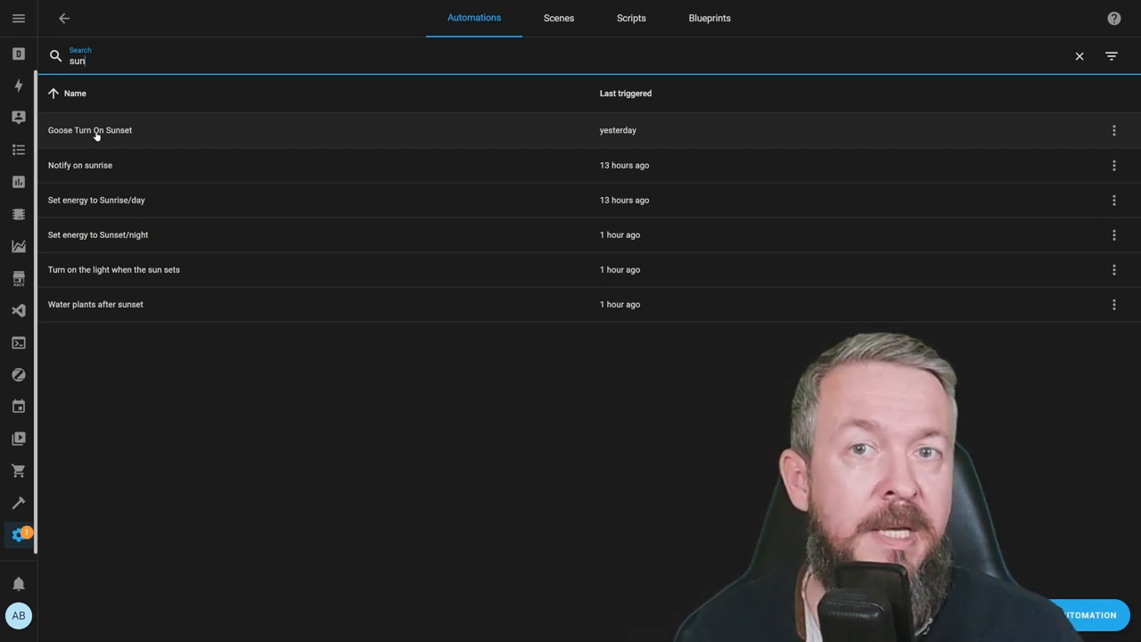
Open the 'Turn on the light when the sun sets' automation from the sun-filtered list.
left_click(113, 270)
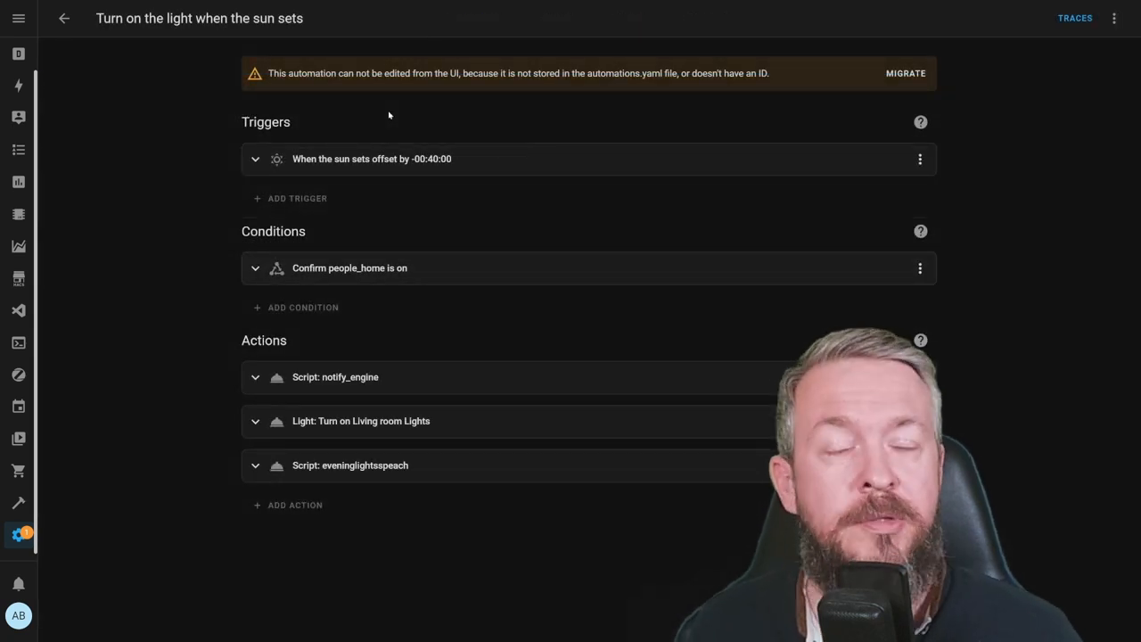
mouse_move(346, 161)
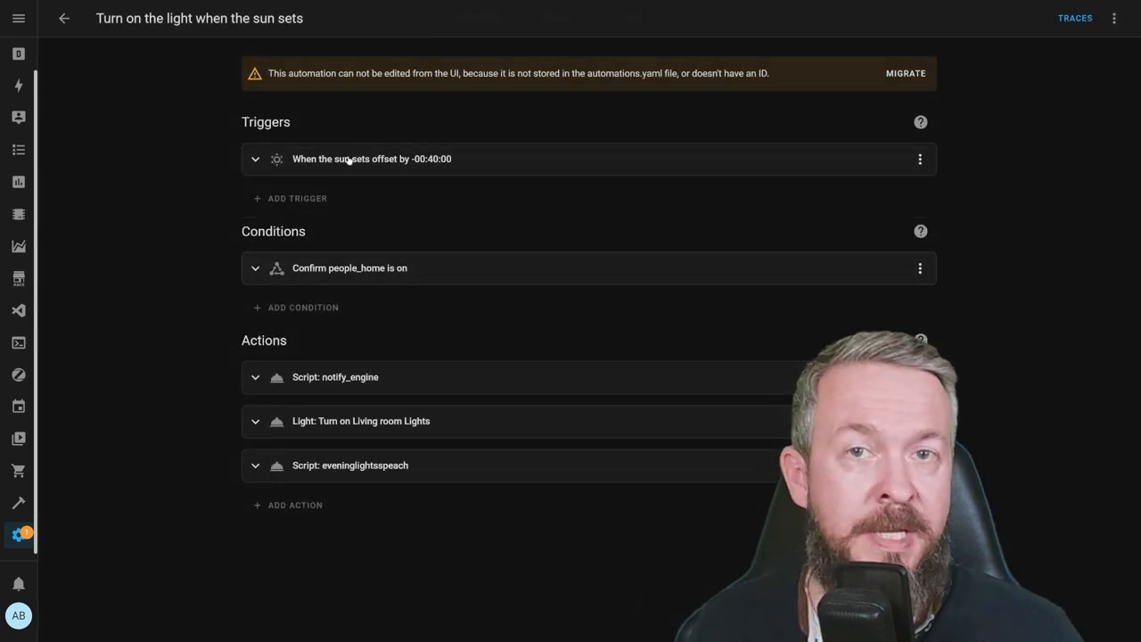
mouse_move(415, 167)
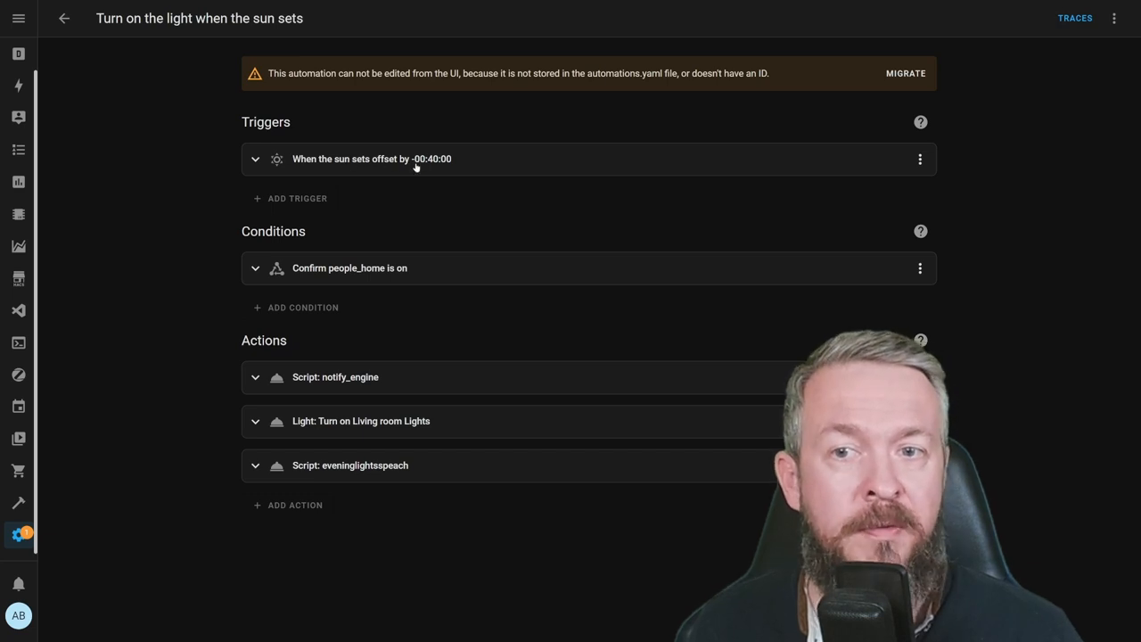